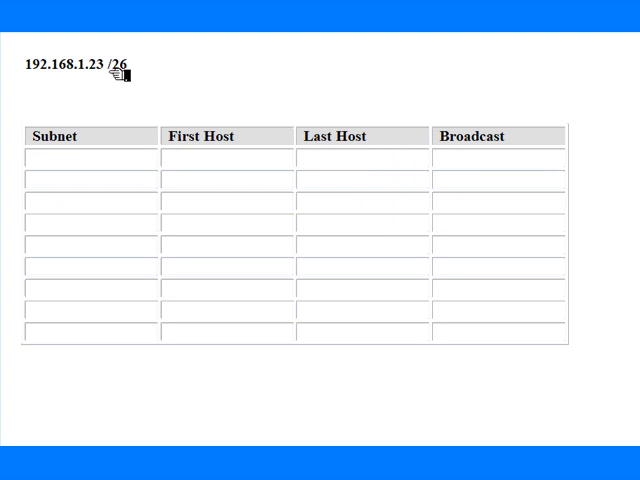
Label the prefix /26 bits and start the mask line 255.255.255, dropping a mistyped 24 bits note.
double_click(55, 64)
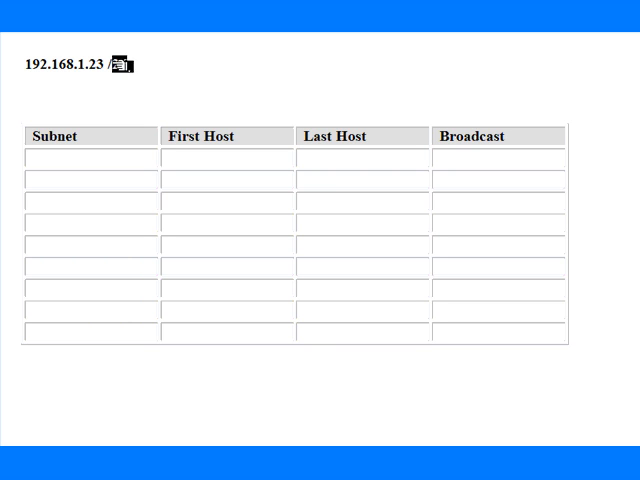
type("26 bits")
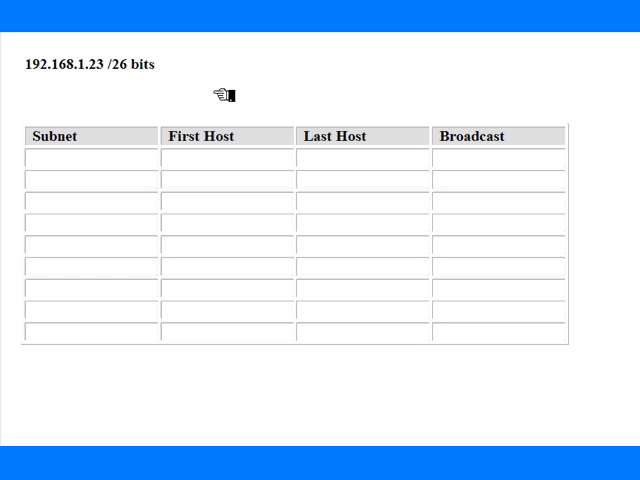
type("255")
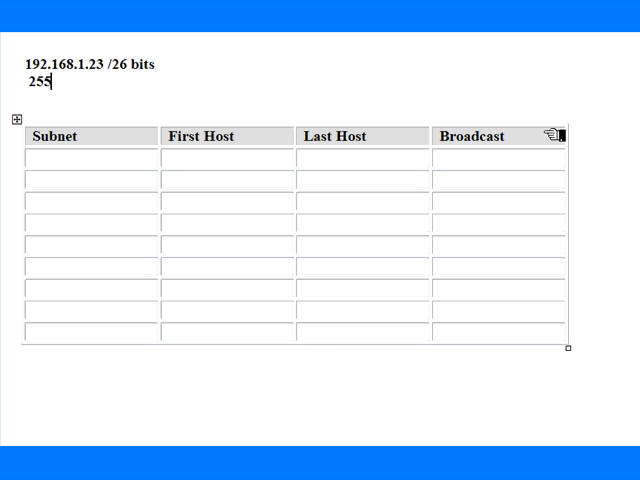
type(".255.255 =")
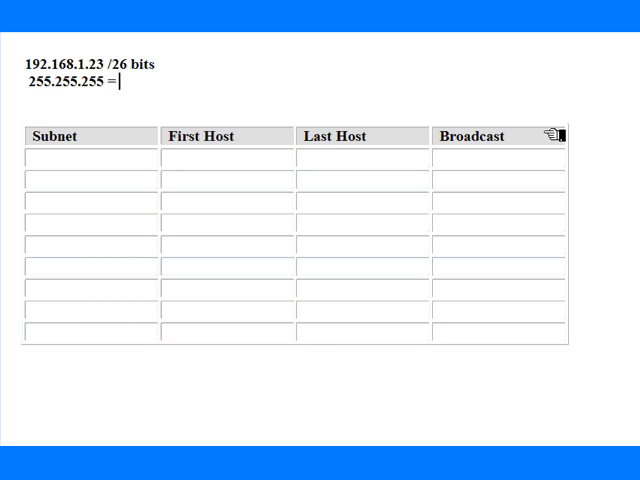
type("24 bits")
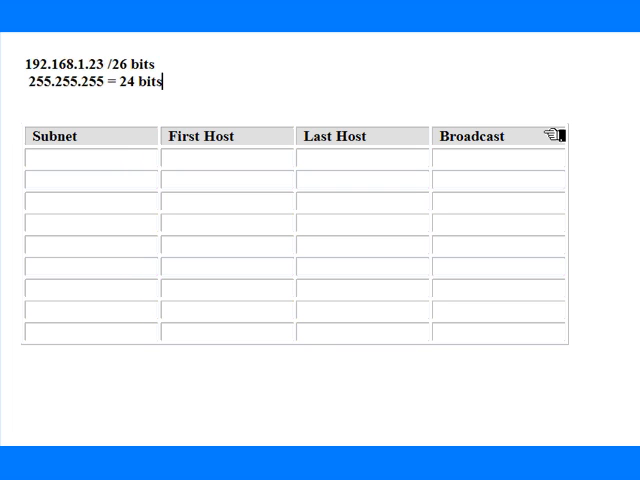
key("BackSpace")
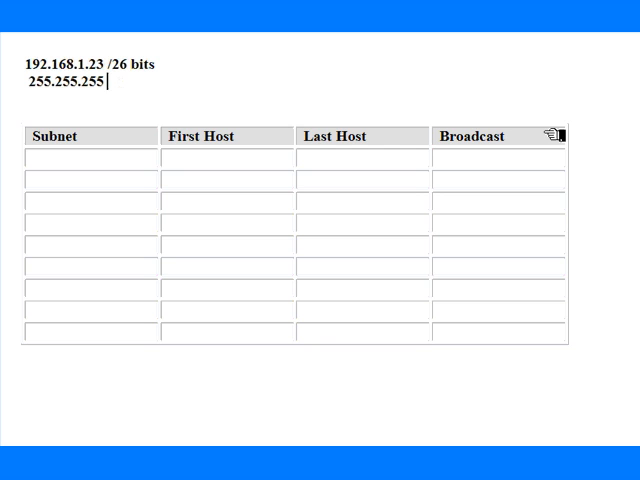
type("?")
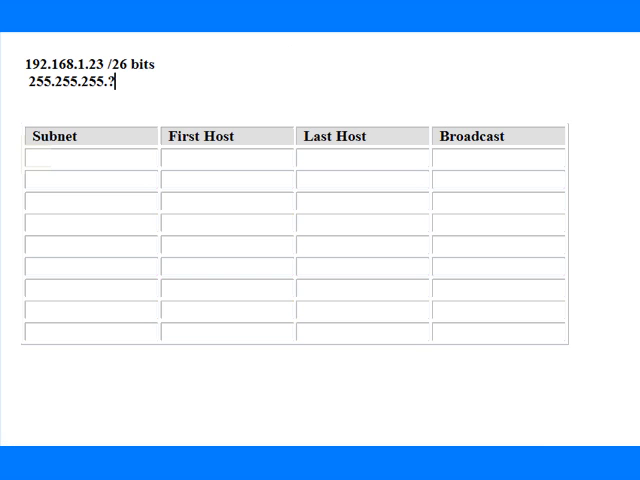
Complete the mask line as 255.255.255.192 = 26 bits.
type("1")
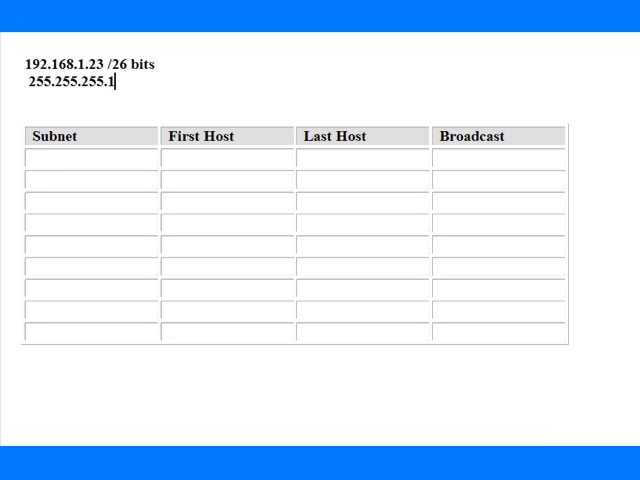
type("92")
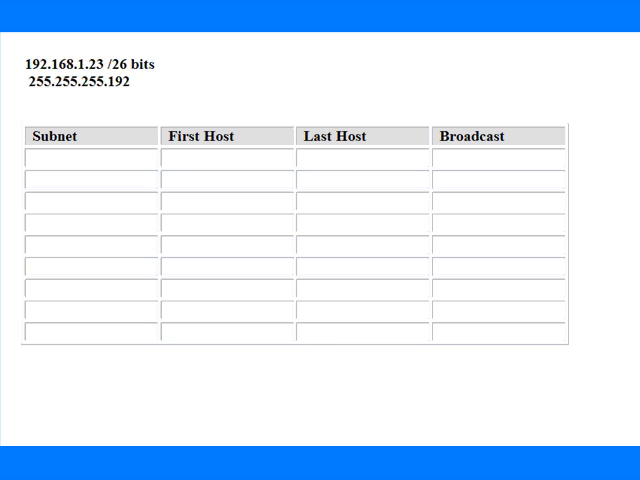
type("= 26")
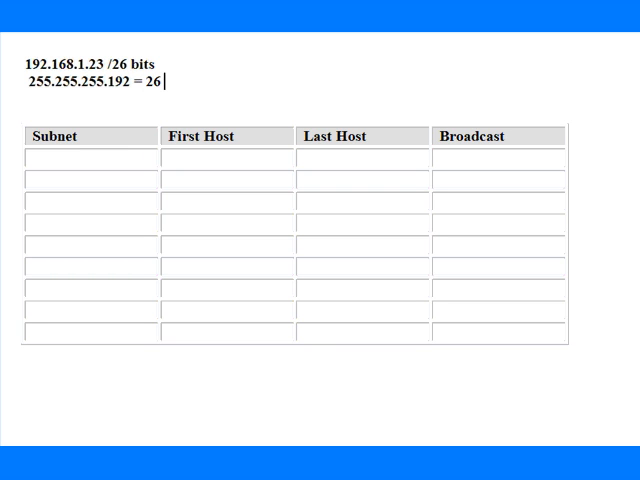
type("bits")
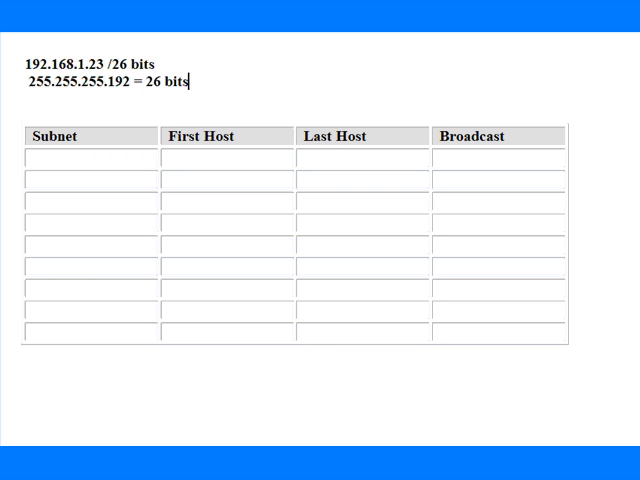
Remove the bits note and enter subnets 192.168.1.0 and 192.168.1.64 in the Subnet column.
key("BackSpace")
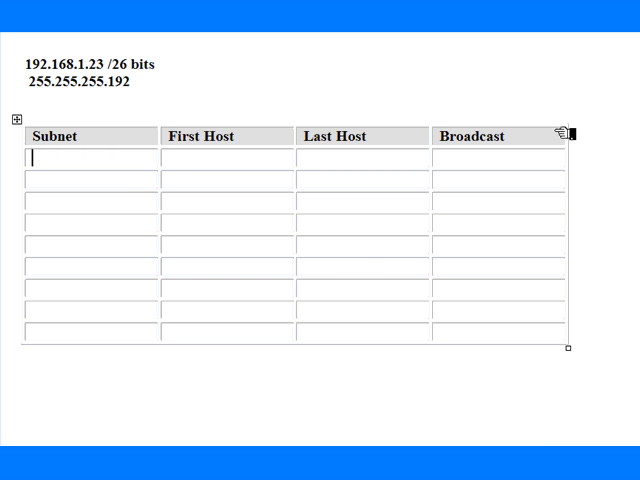
type("192.168.1")
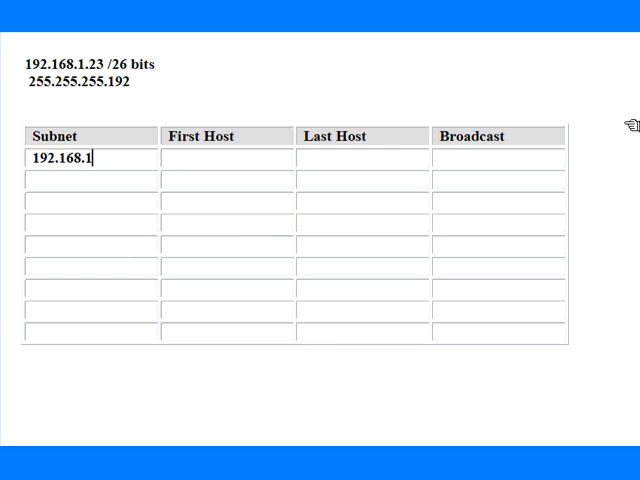
type("0")
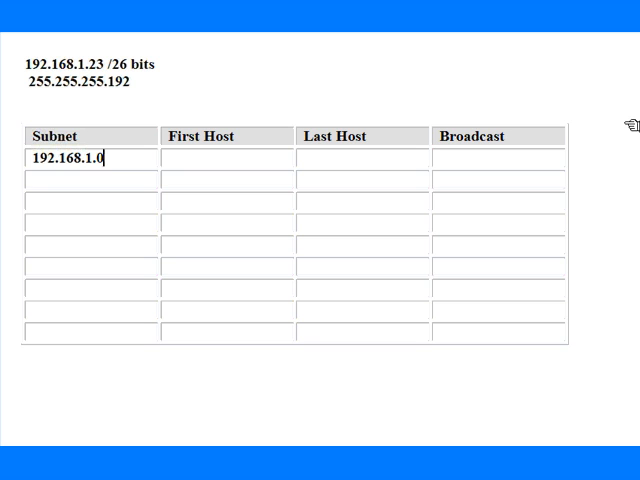
type("192.168.1.")
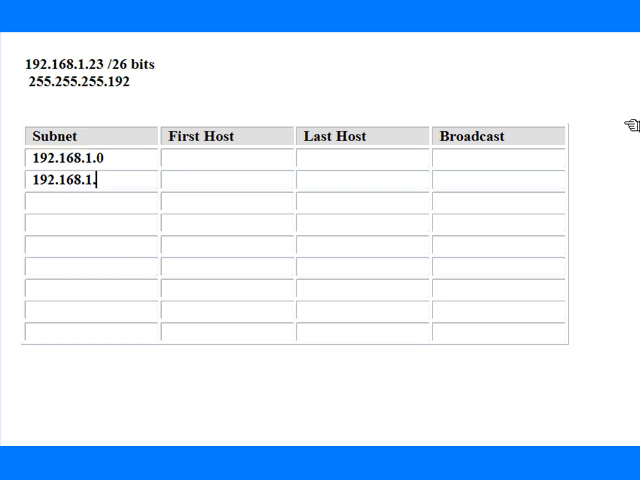
type("64")
left_click(92, 201)
type("192")
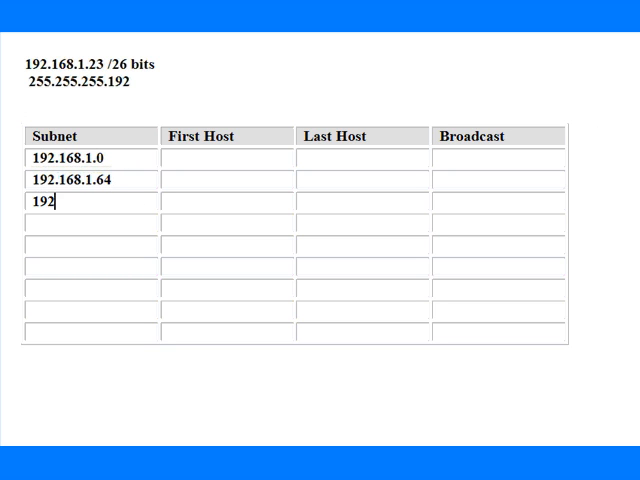
Enter the remaining subnets 192.168.1.128 and 192.168.1.192 in the Subnet column.
type(".168.1.128")
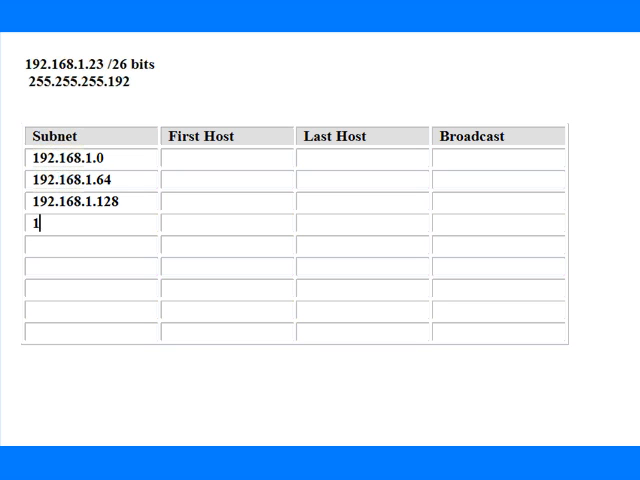
type("92.168.1")
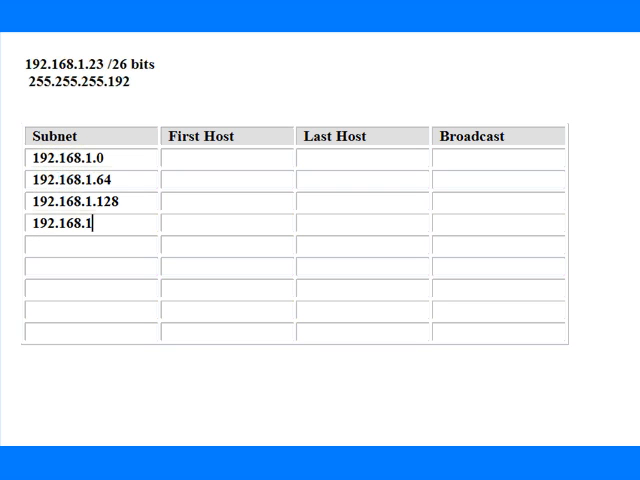
type("92")
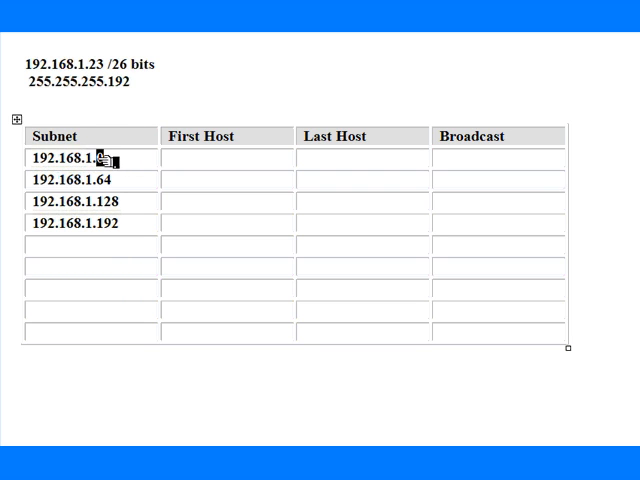
Add the line Answer = 192.168.1.0 below the subnet mask.
type("A")
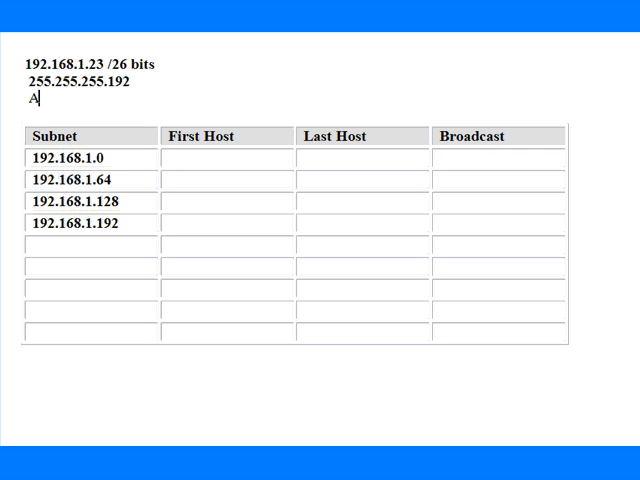
type("nswer =")
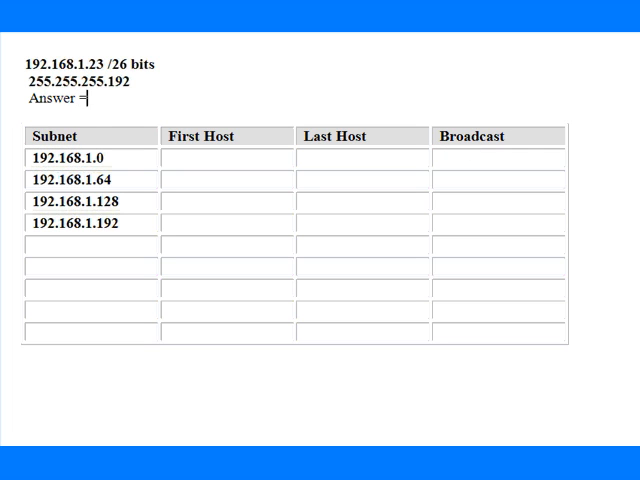
type("192.1")
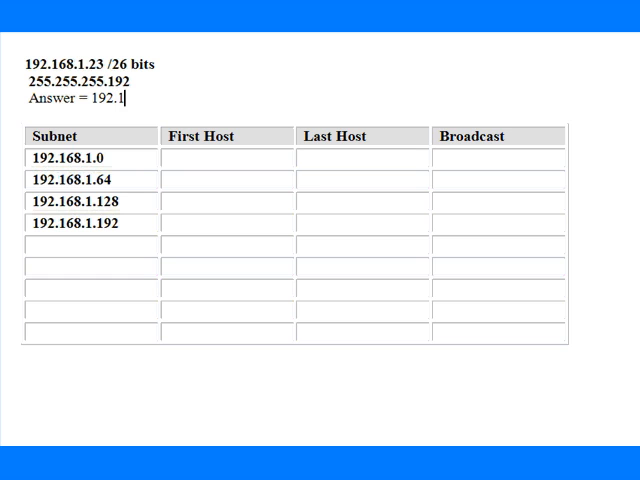
type("68.1.")
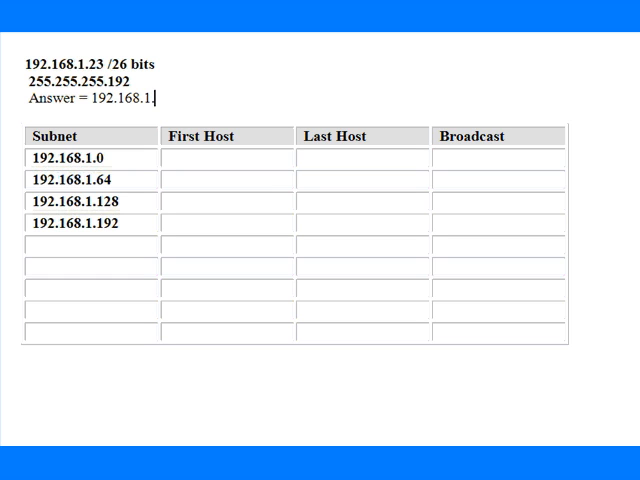
type("0")
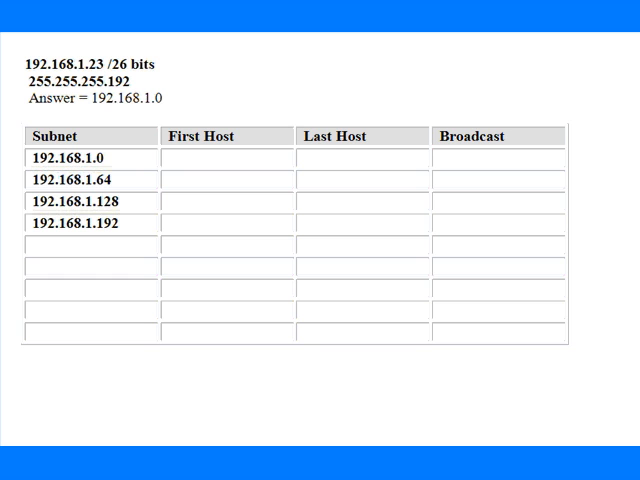
Fill row one with First Host 192.168.1.1 and Broadcast 192.168.1.63.
double_click(200, 136)
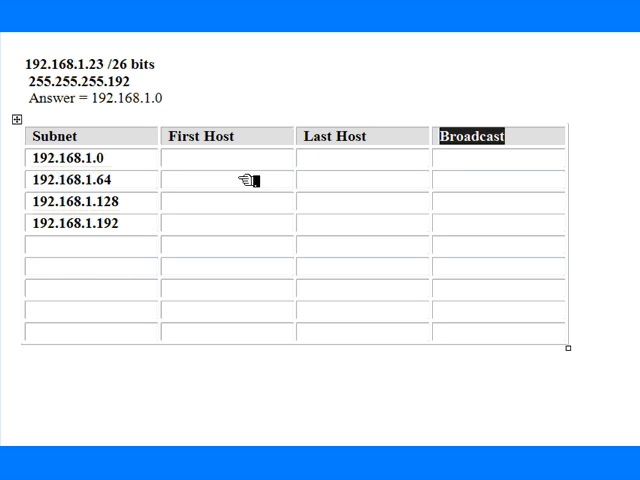
type("1")
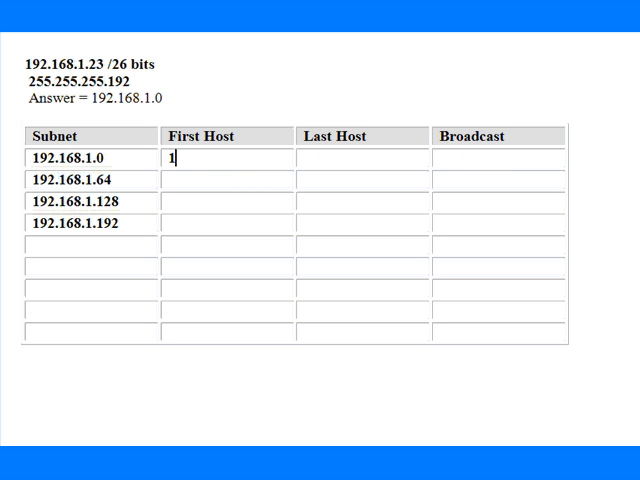
type("92.168.1.")
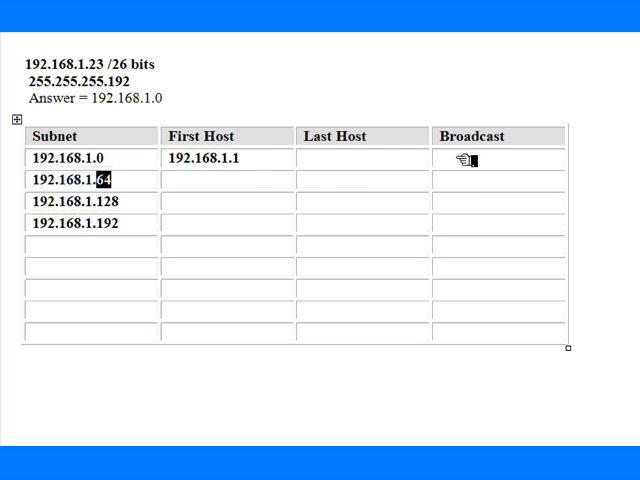
type("1")
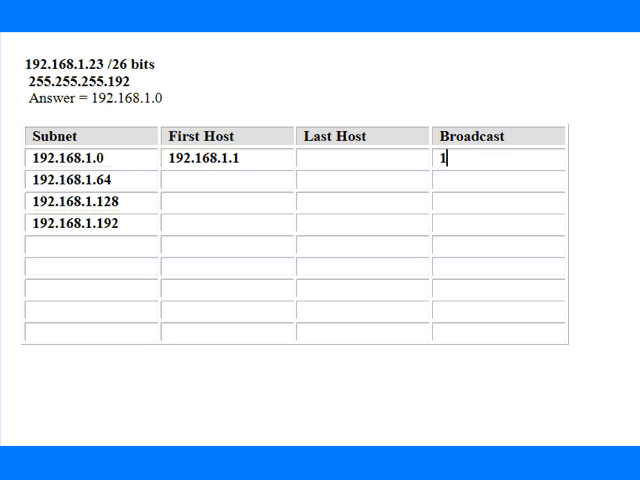
type("92.168.1.63")
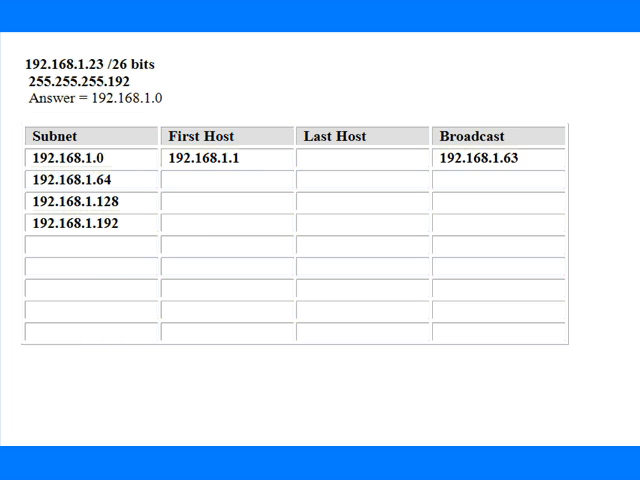
Begin the first subnet's Last Host entry with 192.
left_click(310, 158)
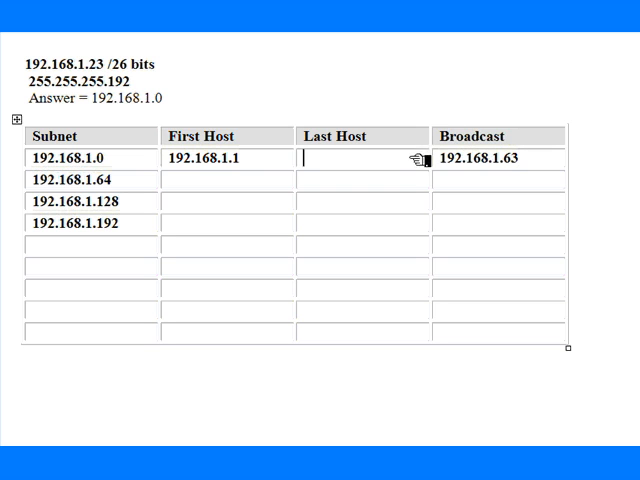
type("192.")
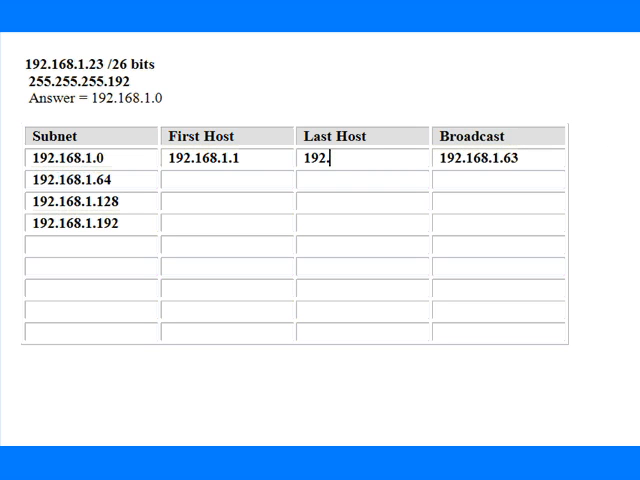